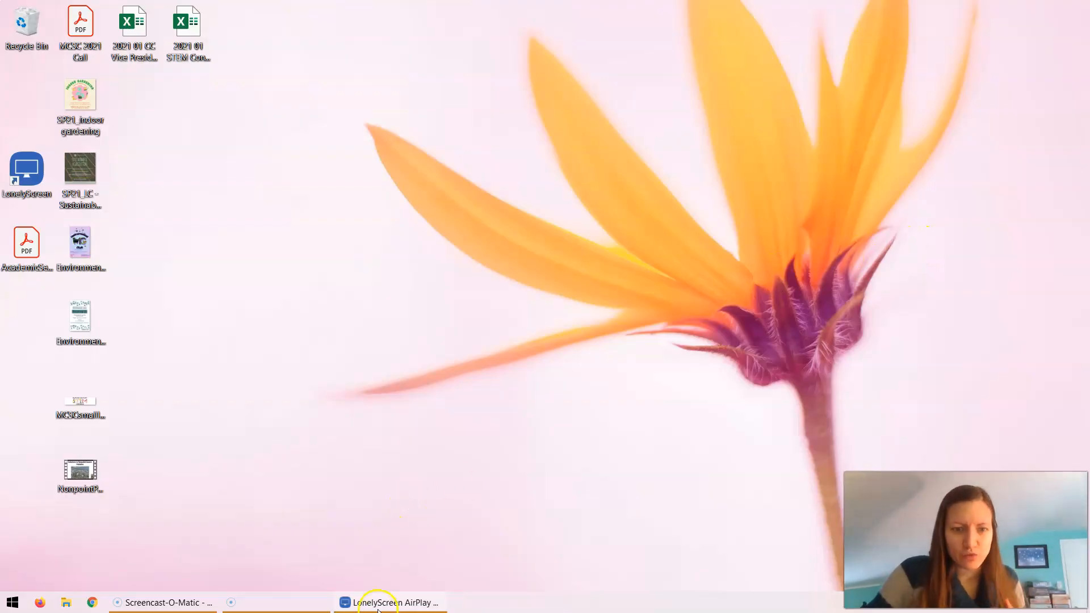
Bring up the LonelyScreen AirPlay Receiver window from its taskbar entry
{"action": "left_click", "coordinate": [390, 603]}
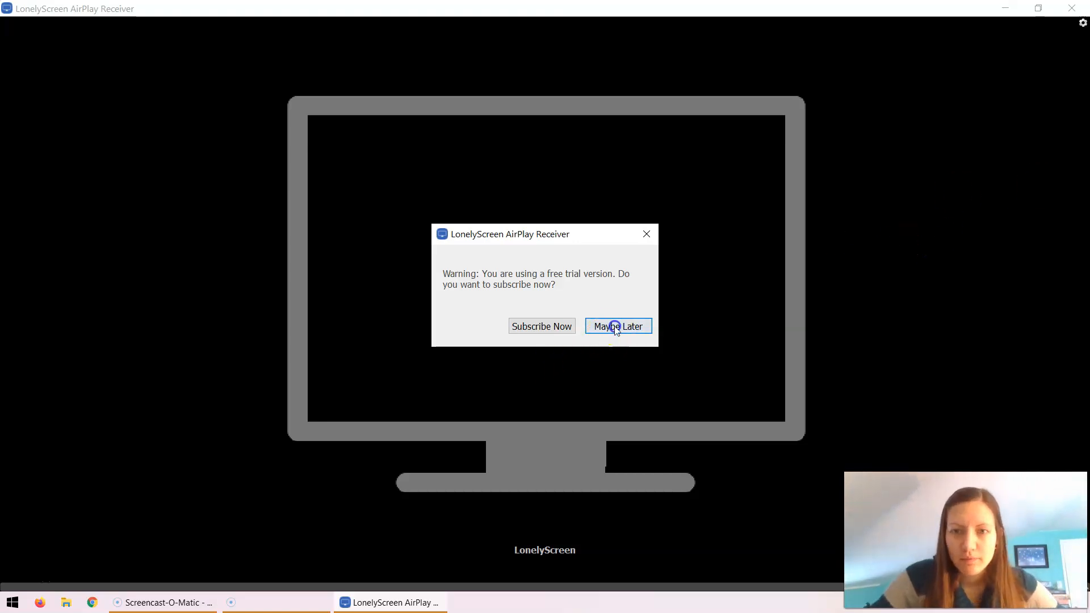
Choose 'Maybe Later' on the trial warning to reveal the mirrored blank iPad note
{"action": "left_click", "coordinate": [618, 325]}
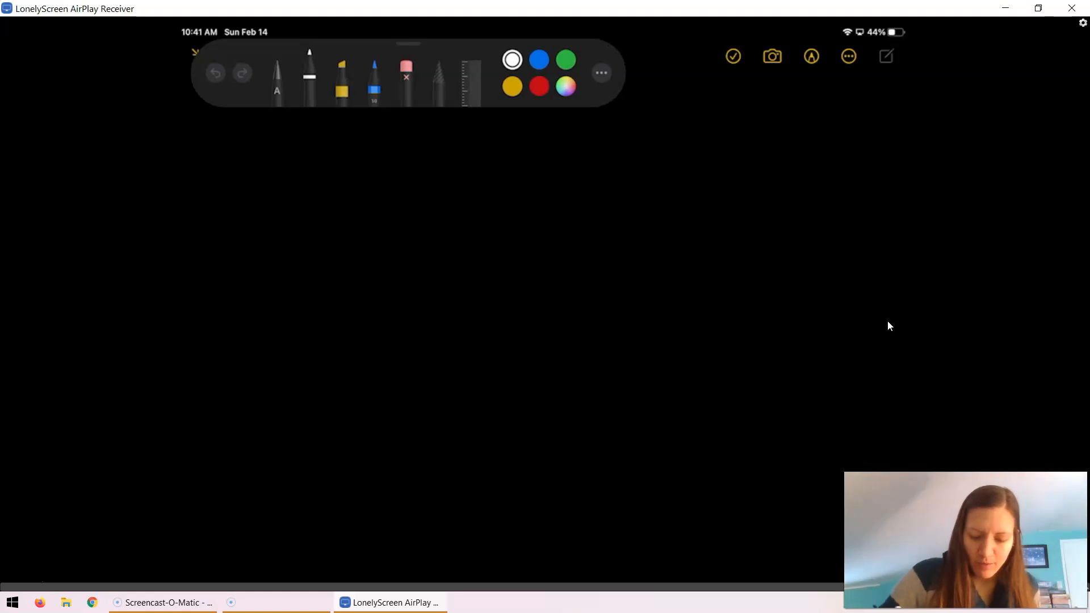
Draw a brown wavy soil line and connected white hyphae strands labelled 'hyphae (n)'
{"action": "left_click", "coordinate": [566, 86]}
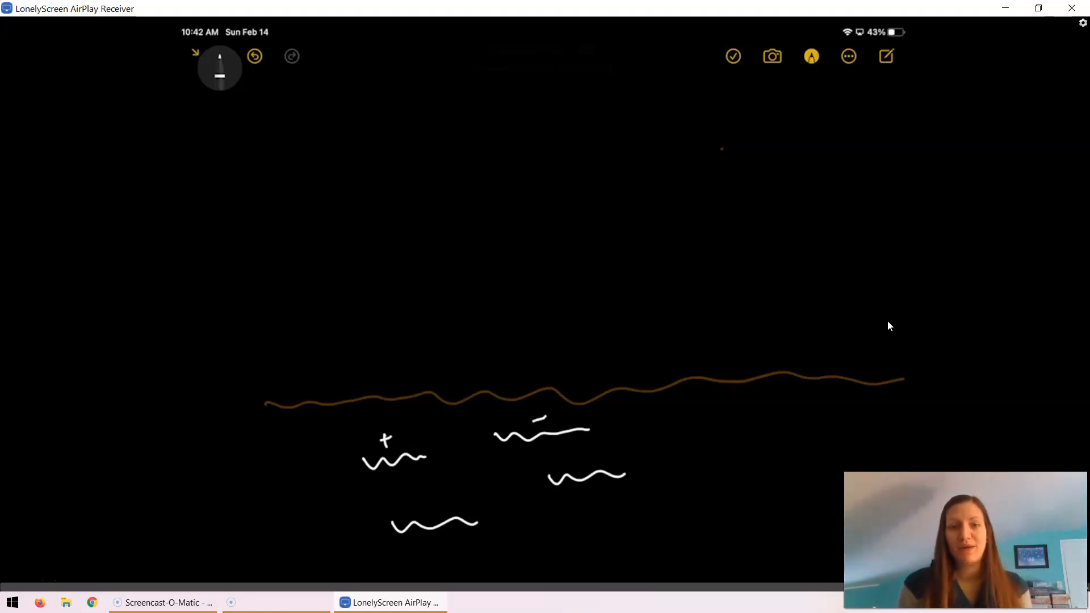
{"action": "left_click", "coordinate": [811, 55]}
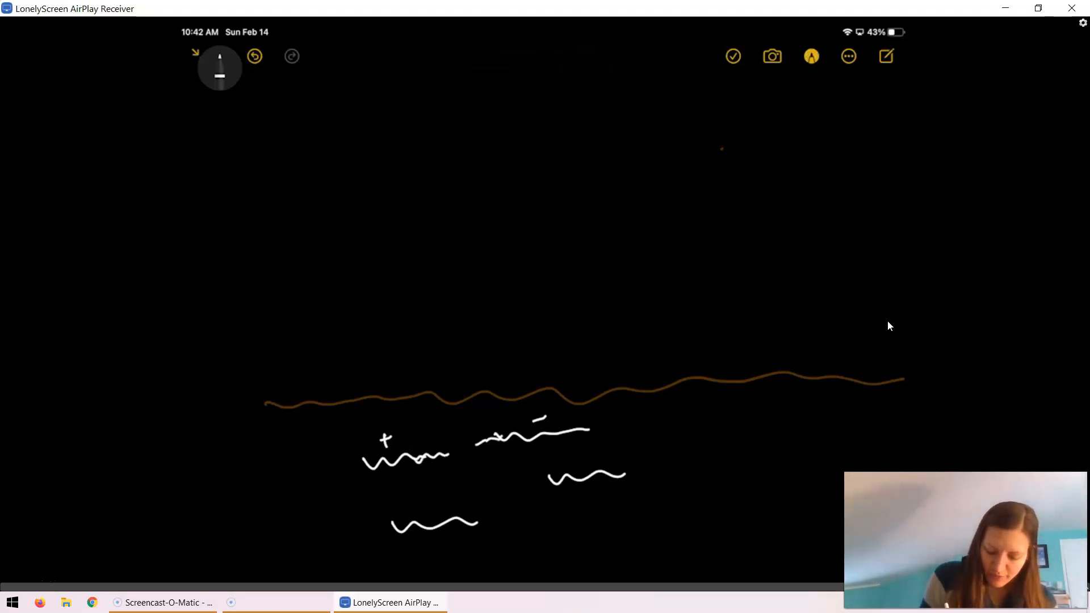
{"action": "left_click_drag", "start_coordinate": [613, 417], "coordinate": [643, 438]}
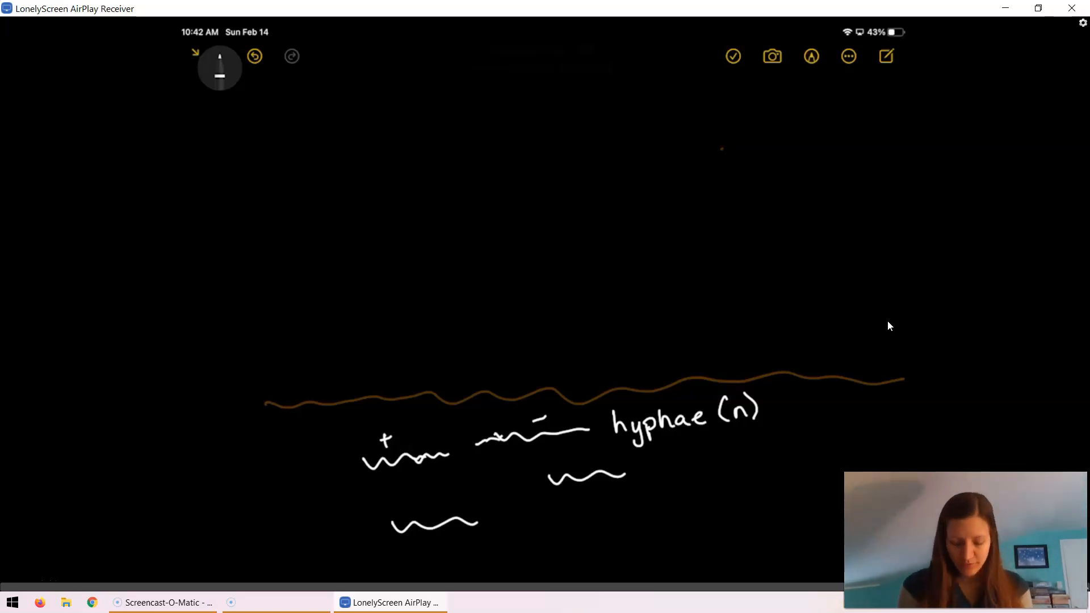
With the white pen, draw a stalk from a hyphae junction up past the soil line
{"action": "left_click", "coordinate": [811, 57]}
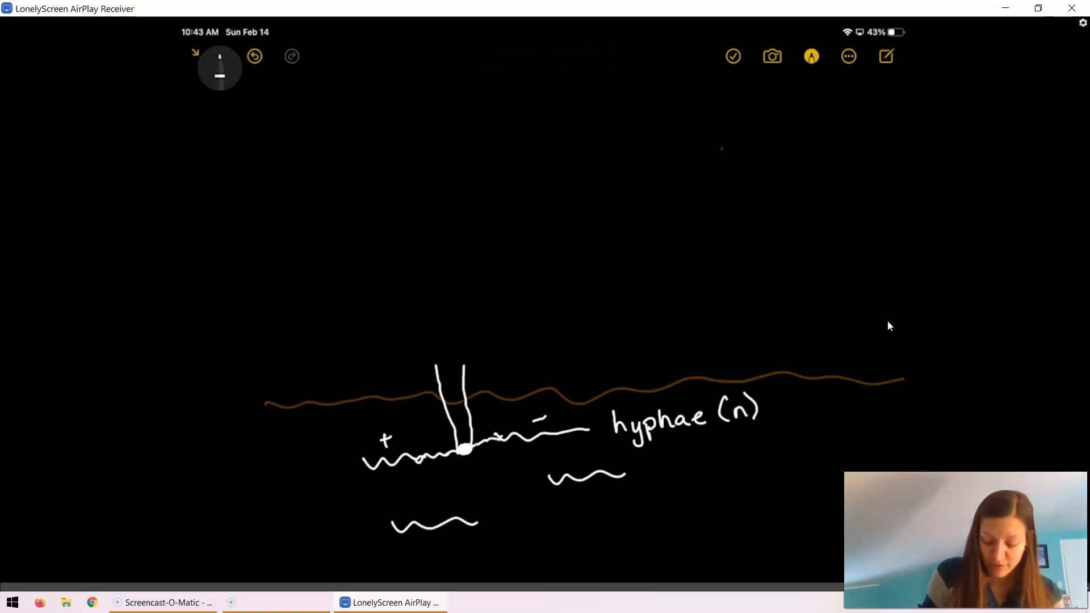
Draw the stalk and cup, bracketed and labelled 'reproductive structure' and underlined 'ascocarp (2n)'
{"action": "left_click_drag", "start_coordinate": [462, 365], "coordinate": [651, 104]}
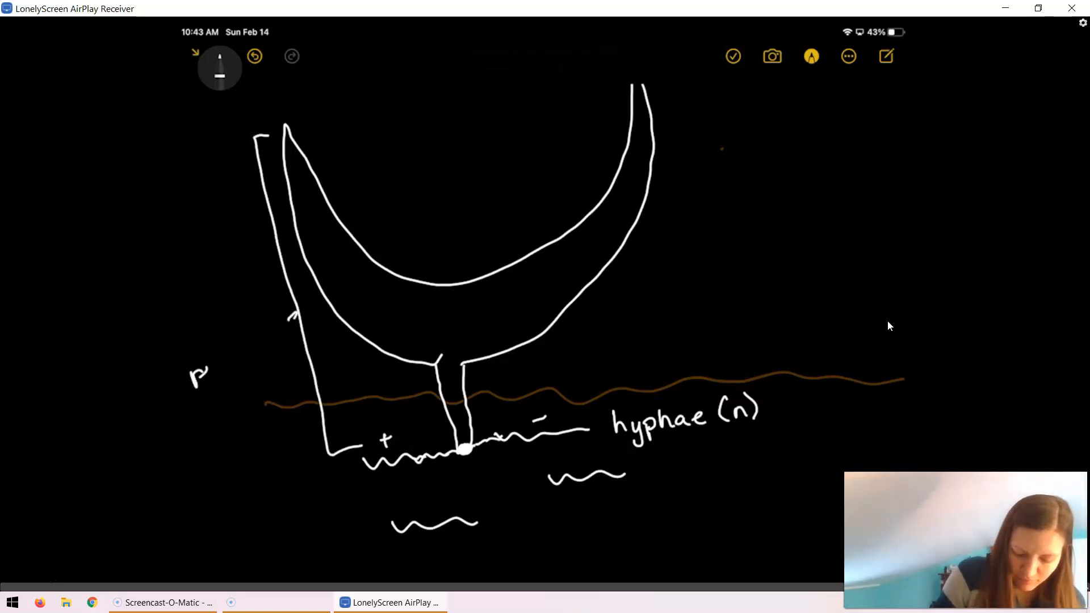
{"action": "type", "text": "reproductiv"}
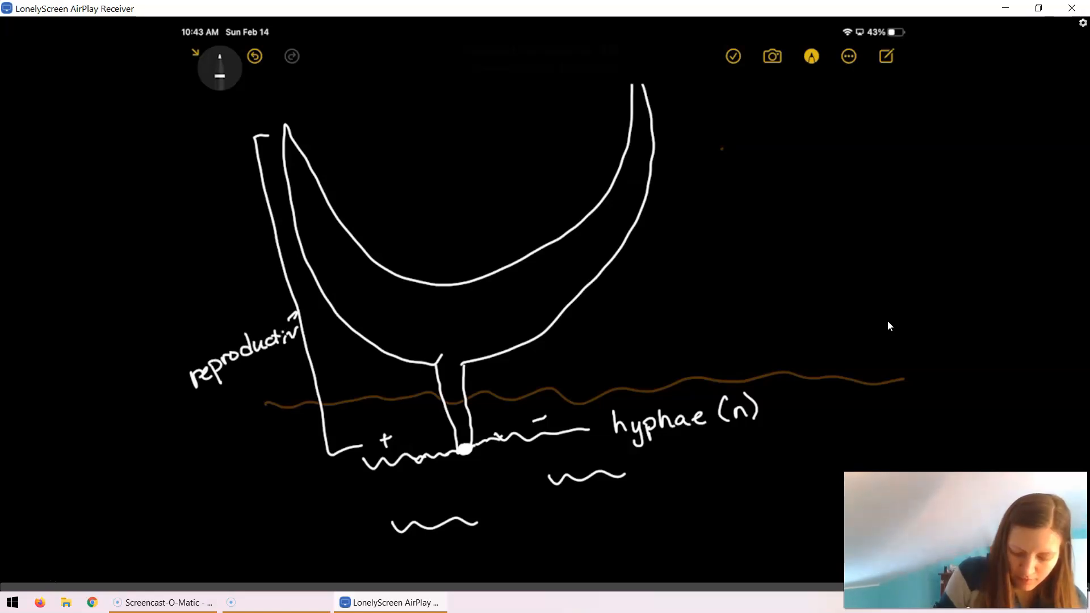
{"action": "type", "text": "structure"}
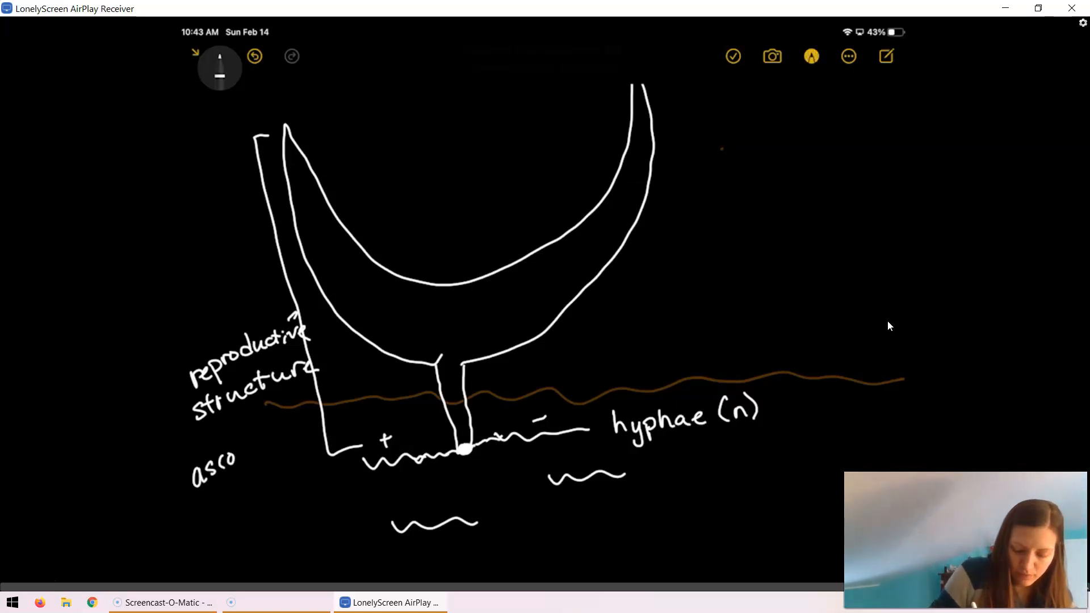
{"action": "type", "text": "carp"}
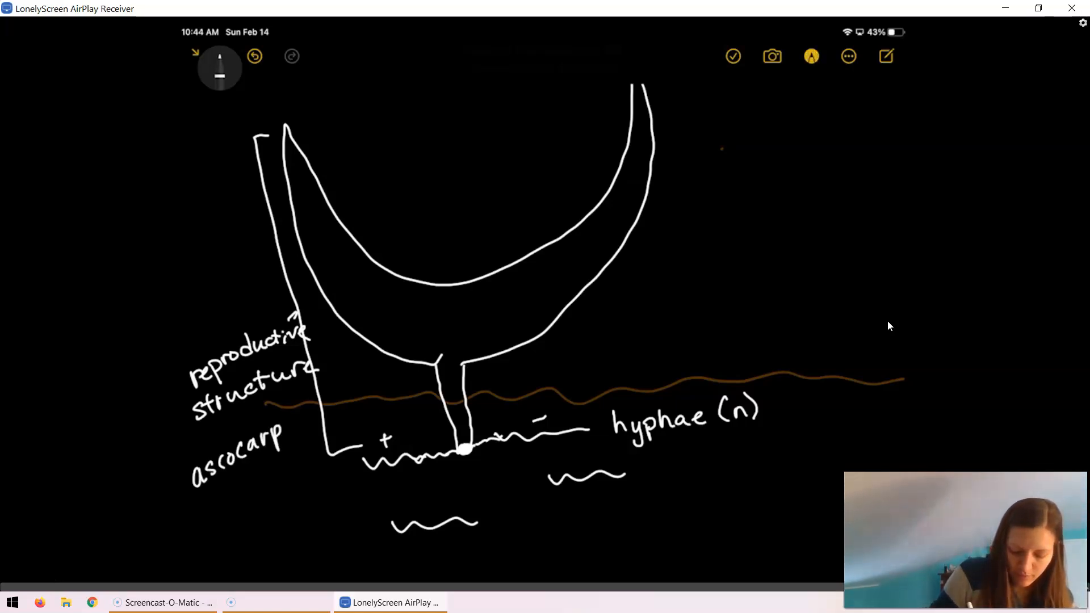
{"action": "left_click_drag", "start_coordinate": [202, 499], "coordinate": [291, 437]}
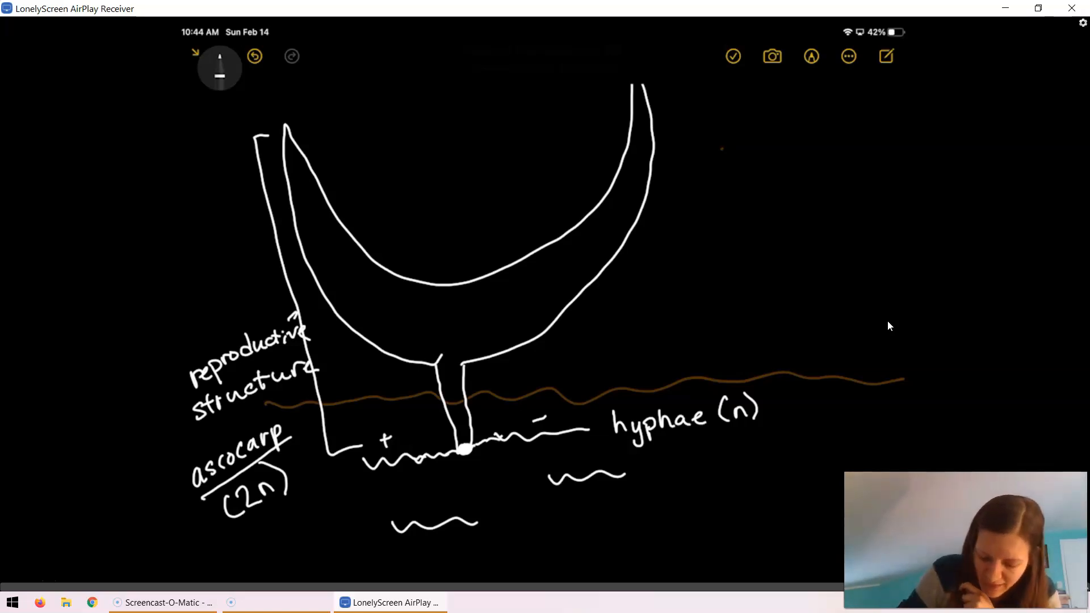
In green, mark a square on the cup rim and draw a magnified wedge showing the asci
{"action": "left_click", "coordinate": [220, 68]}
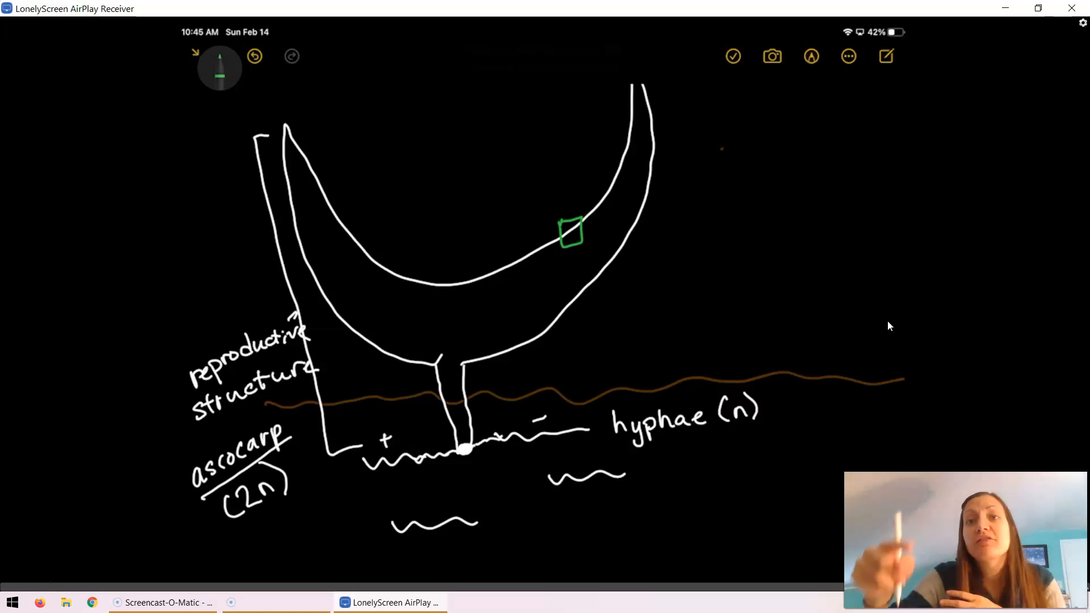
{"action": "left_click_drag", "start_coordinate": [563, 216], "coordinate": [682, 114]}
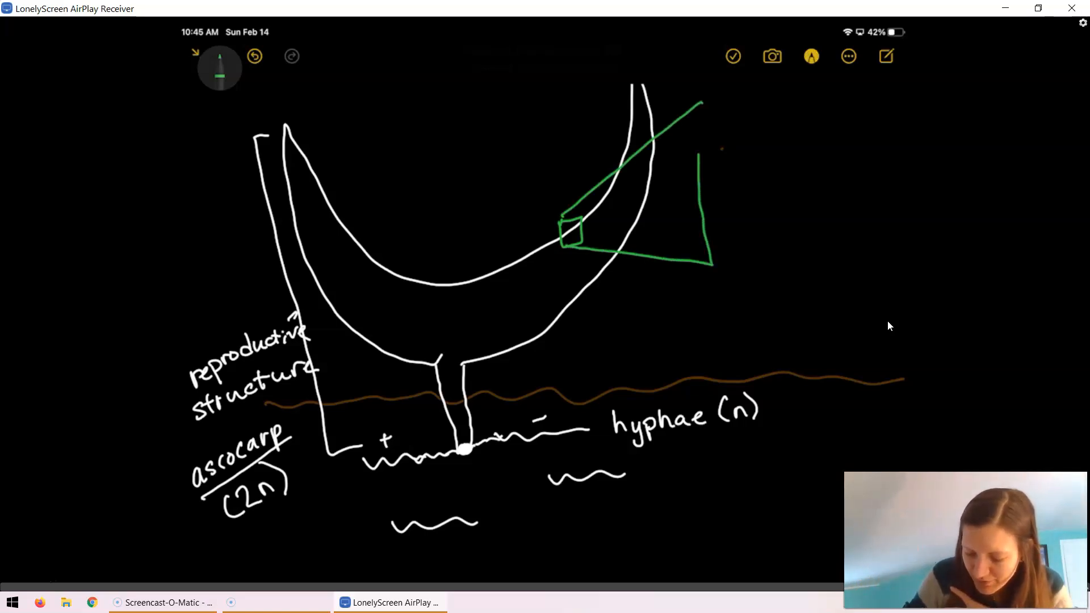
{"action": "left_click_drag", "start_coordinate": [699, 101], "coordinate": [877, 271]}
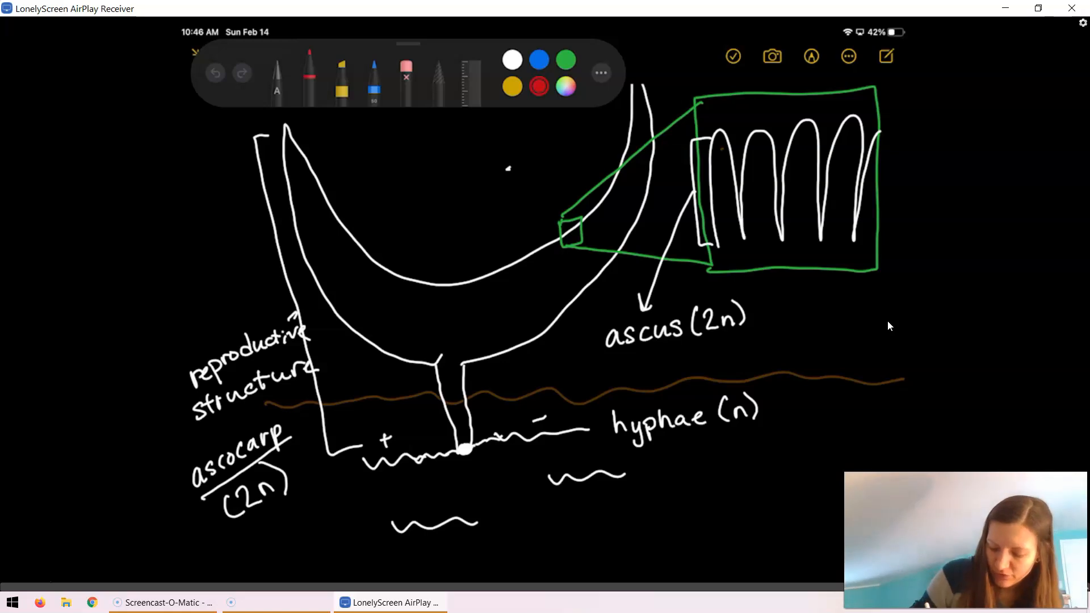
Handwrite a red 'meiosis' note and label the dotted spores 'ascospores (n)'
{"action": "type", "text": "meiosis ascosp"}
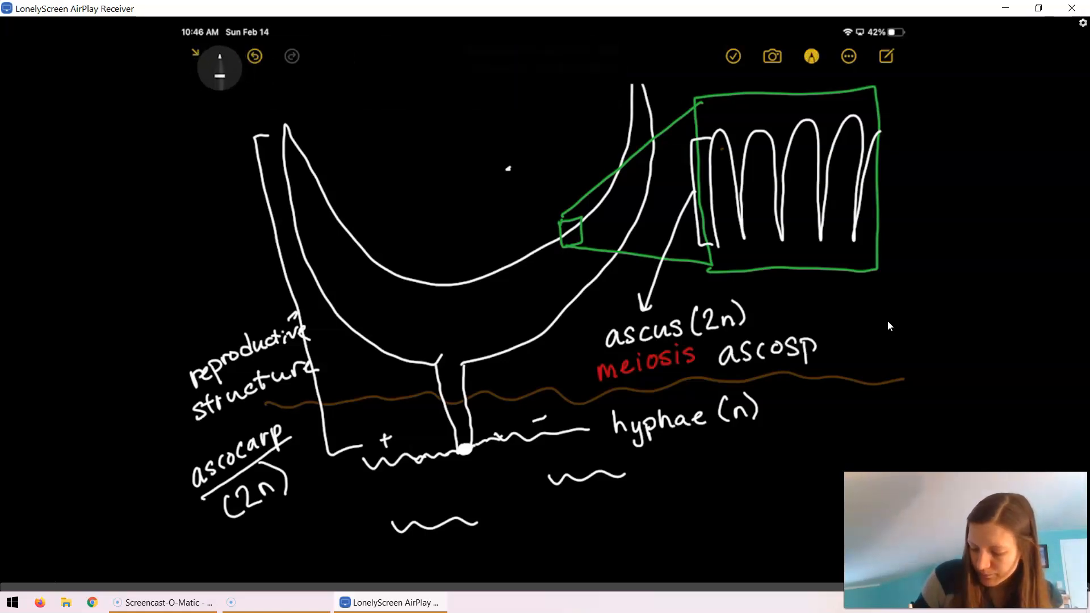
{"action": "type", "text": "ores(n"}
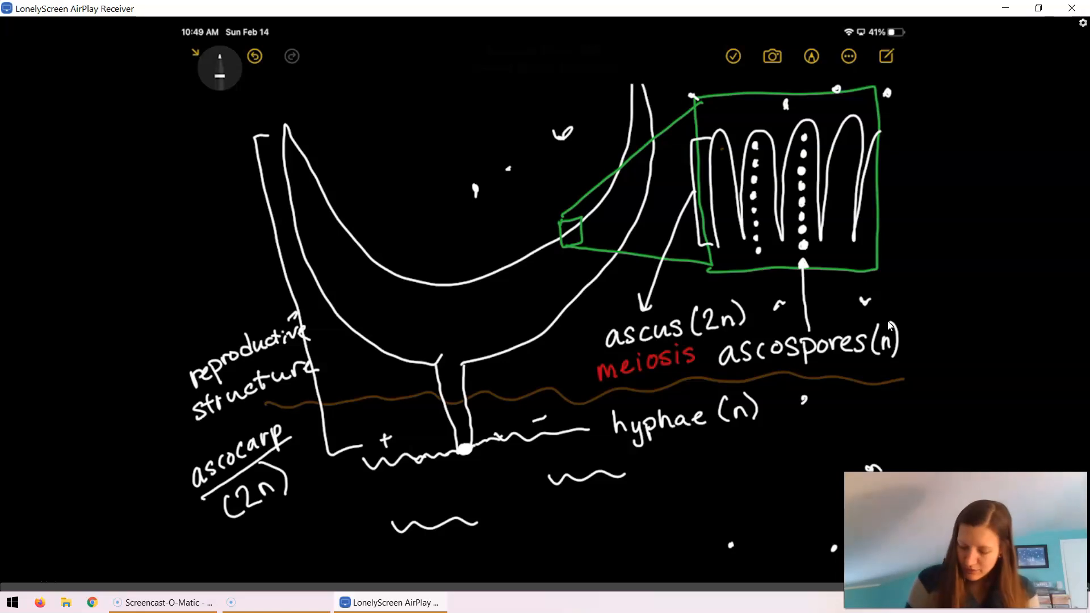
With the white pen, draw an arrow from 'hyphae (n)' down to the new bottom hypha
{"action": "left_click", "coordinate": [812, 56]}
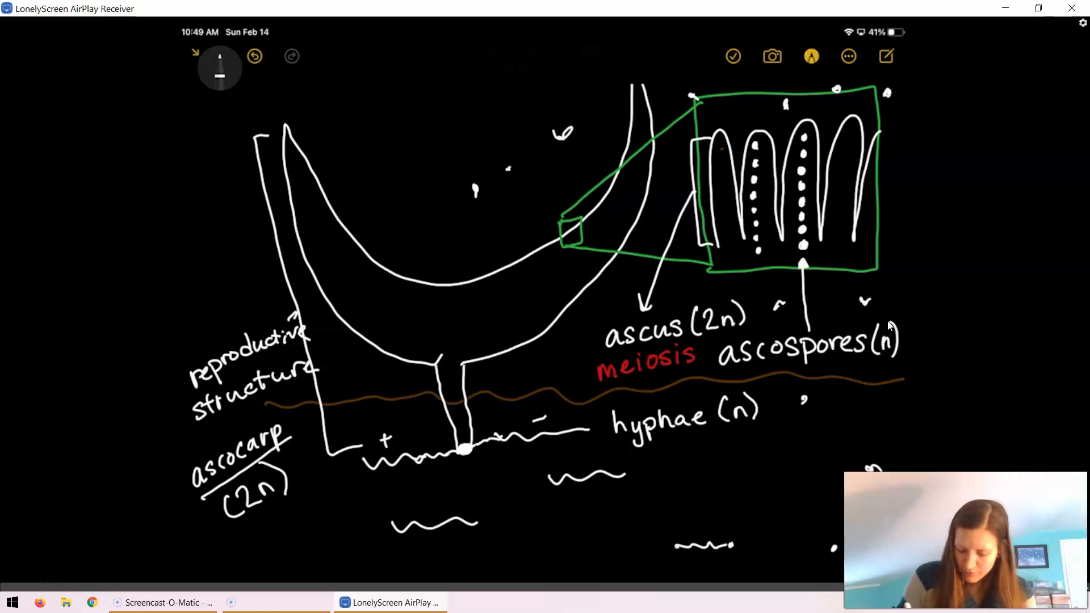
{"action": "left_click_drag", "start_coordinate": [708, 438], "coordinate": [713, 511]}
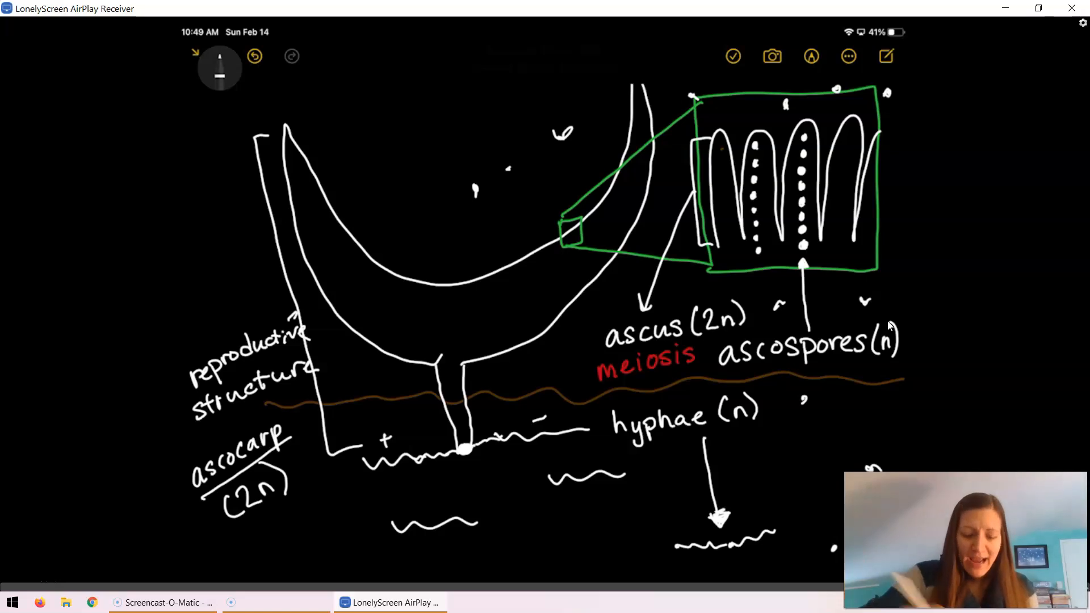
{"action": "left_click", "coordinate": [220, 67]}
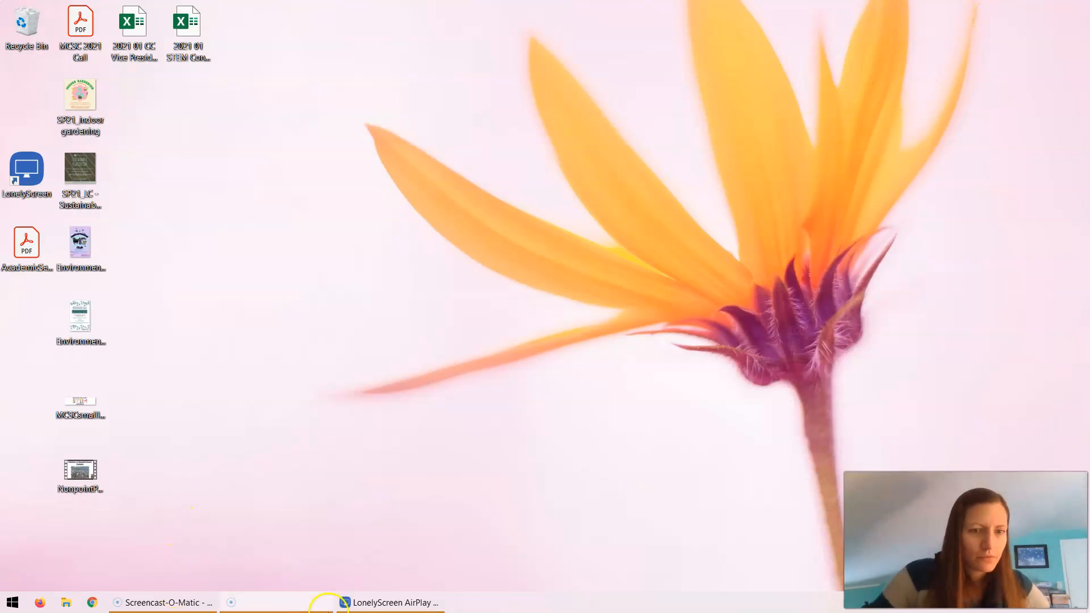
{"action": "mouse_move", "coordinate": [164, 602]}
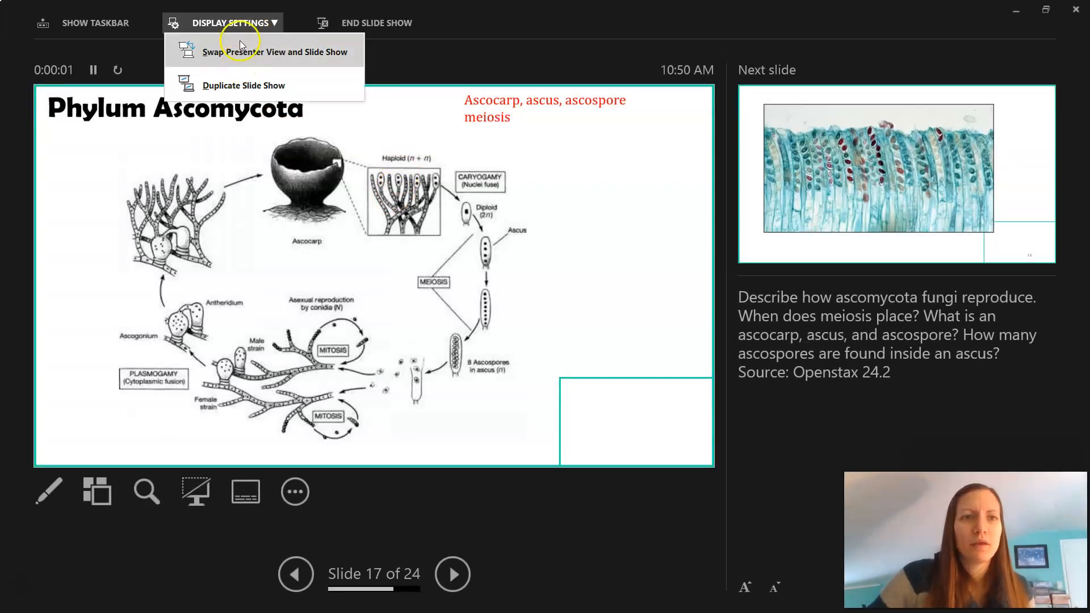
Swap Presenter View and Slide Show so the stained asci micrograph shows full screen
{"action": "left_click", "coordinate": [283, 52]}
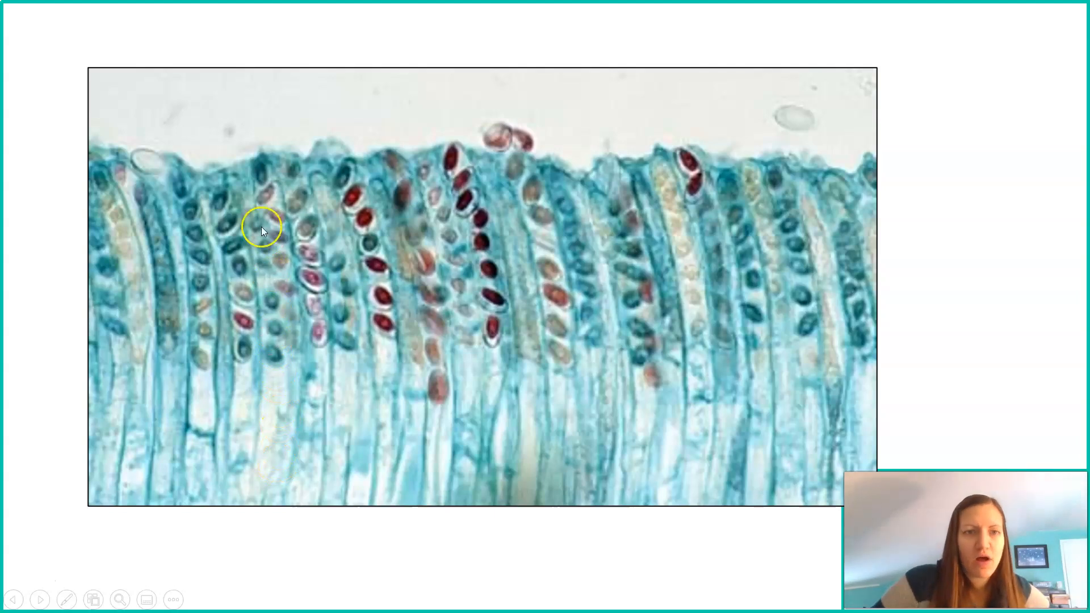
{"action": "mouse_move", "coordinate": [226, 407]}
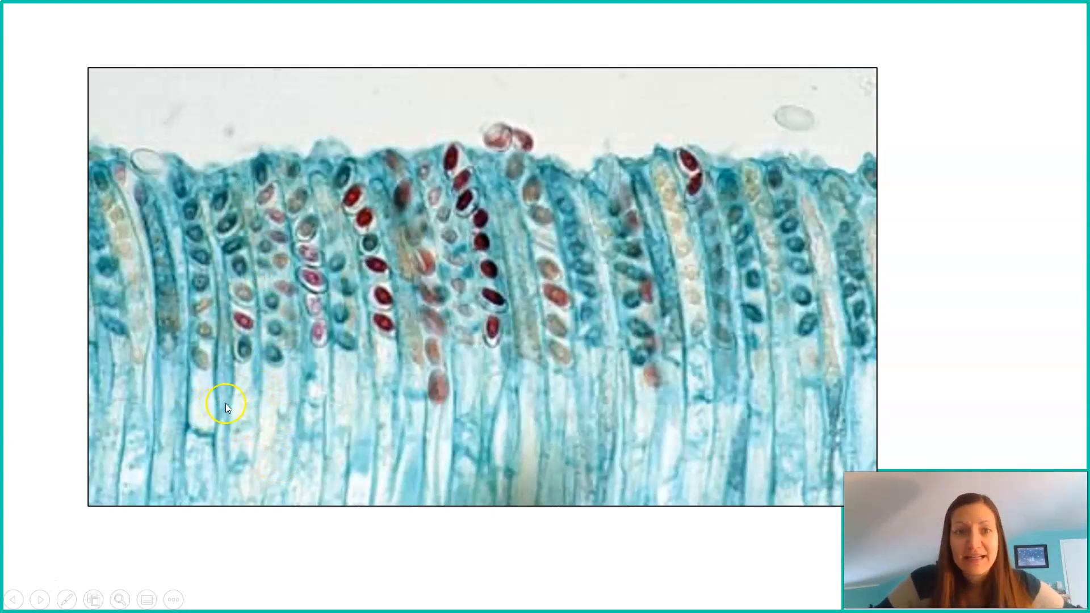
{"action": "mouse_move", "coordinate": [453, 193]}
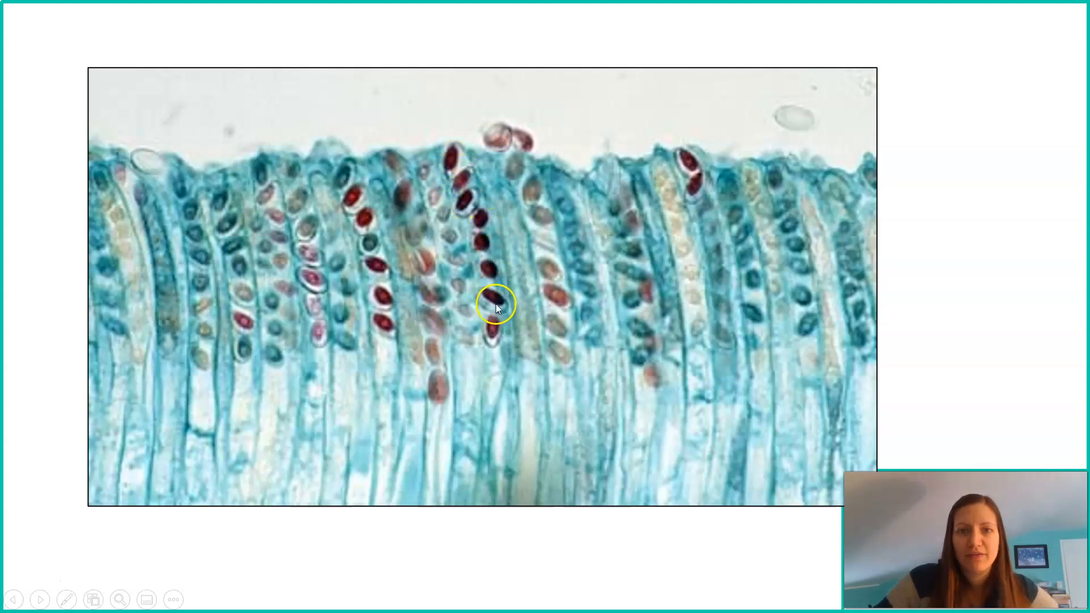
{"action": "mouse_move", "coordinate": [517, 418]}
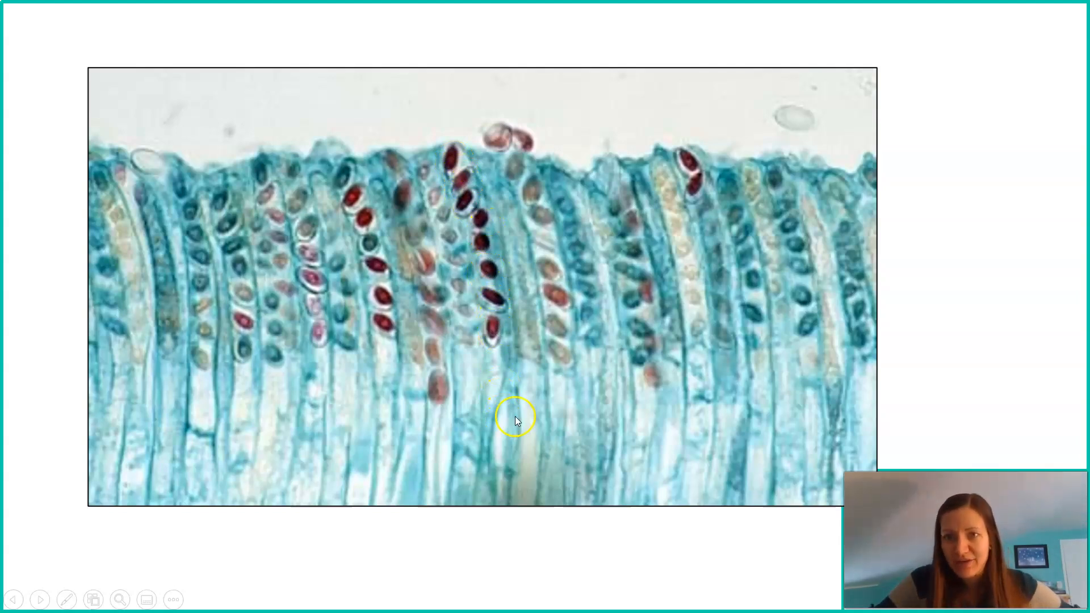
{"action": "mouse_move", "coordinate": [351, 184]}
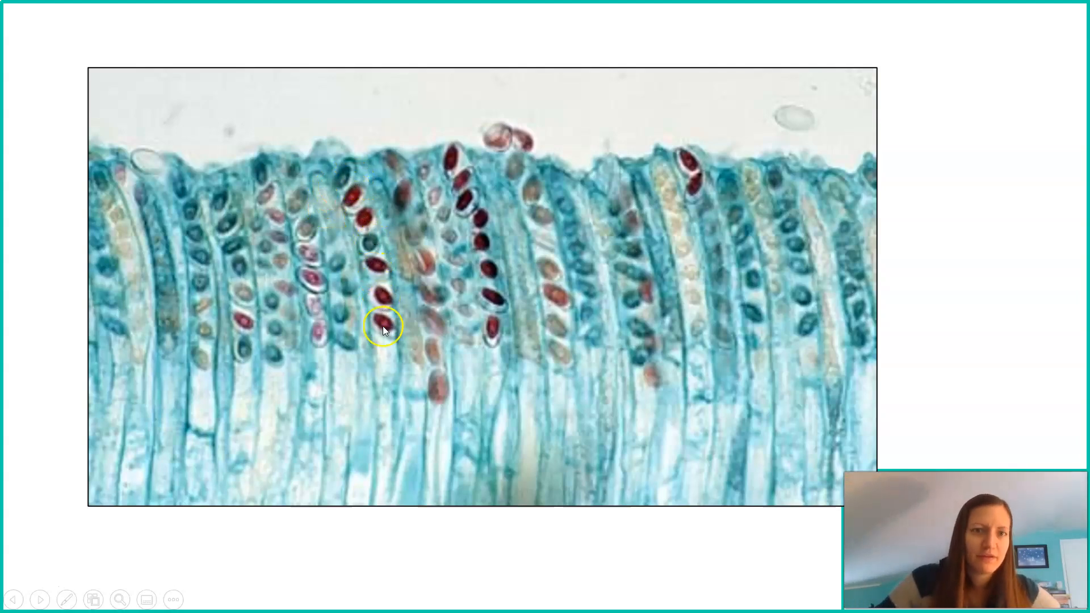
{"action": "mouse_move", "coordinate": [360, 133]}
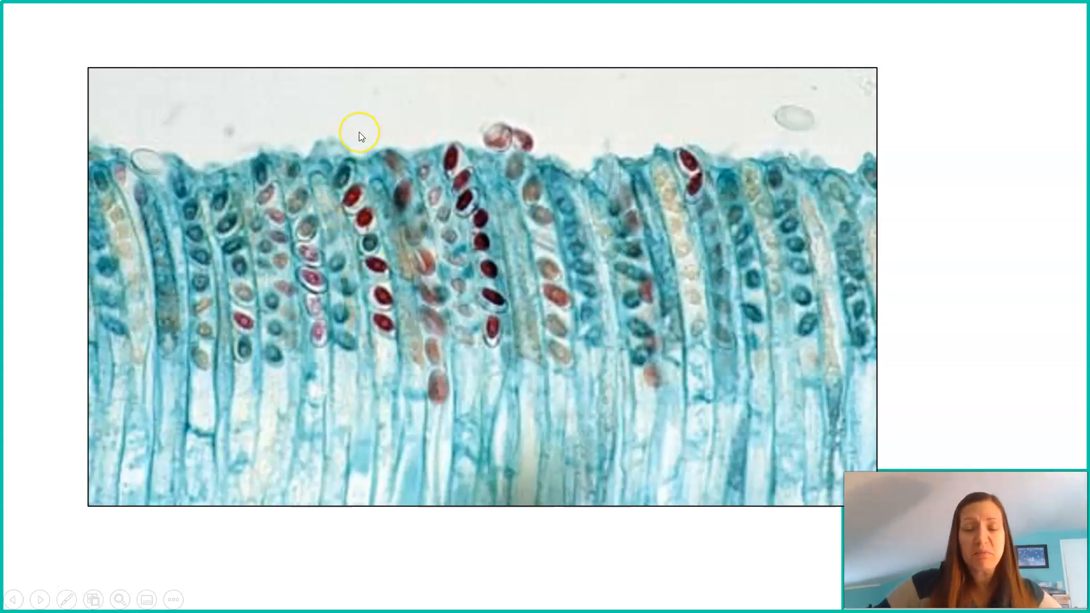